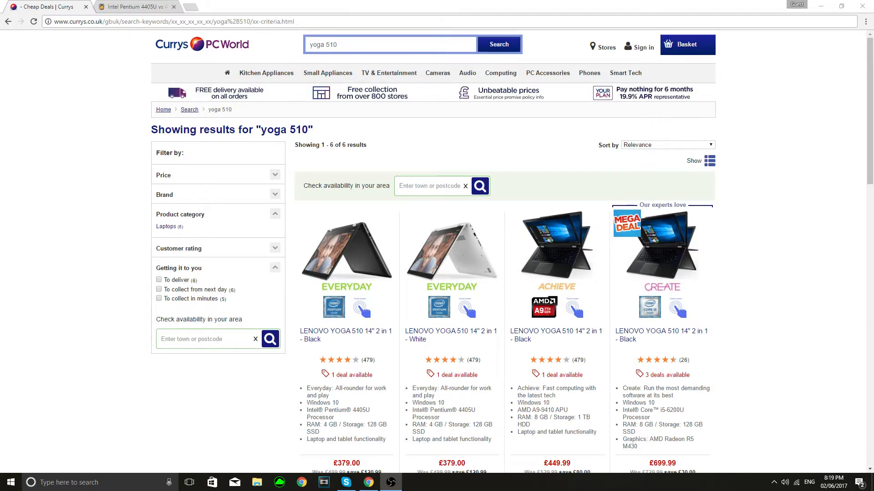
# Step: Scroll the Currys 'yoga 510' results through all six listings to the Core i7 models
pyautogui.scroll(-3)
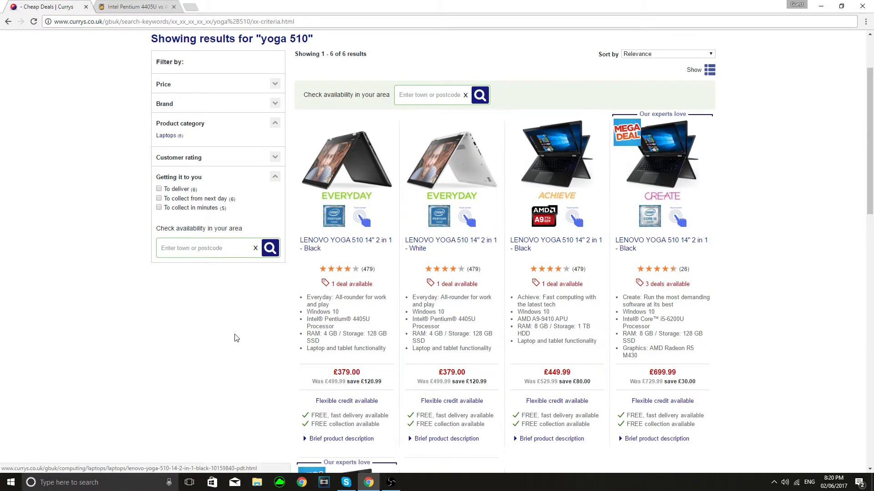
pyautogui.scroll(-3)
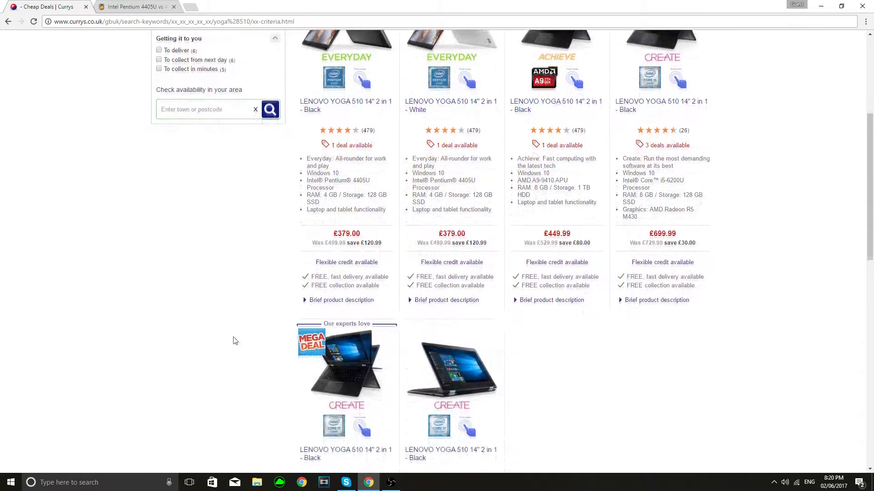
pyautogui.scroll(-3)
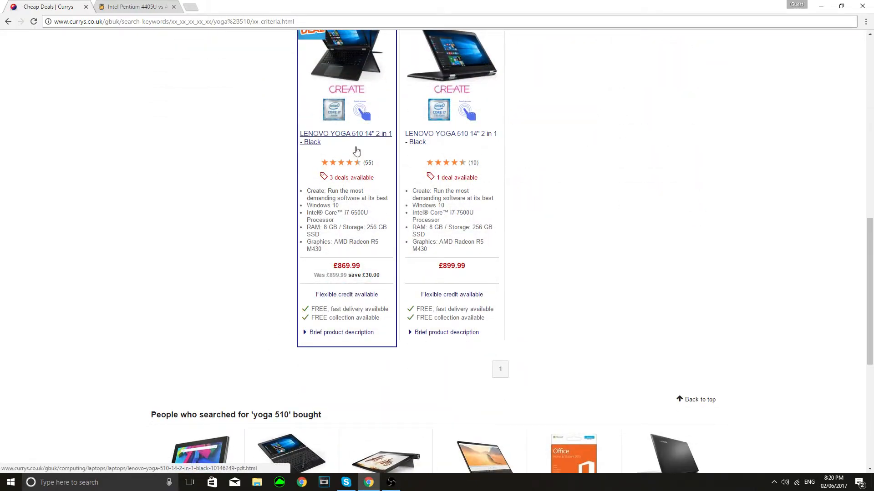
pyautogui.moveTo(456, 216)
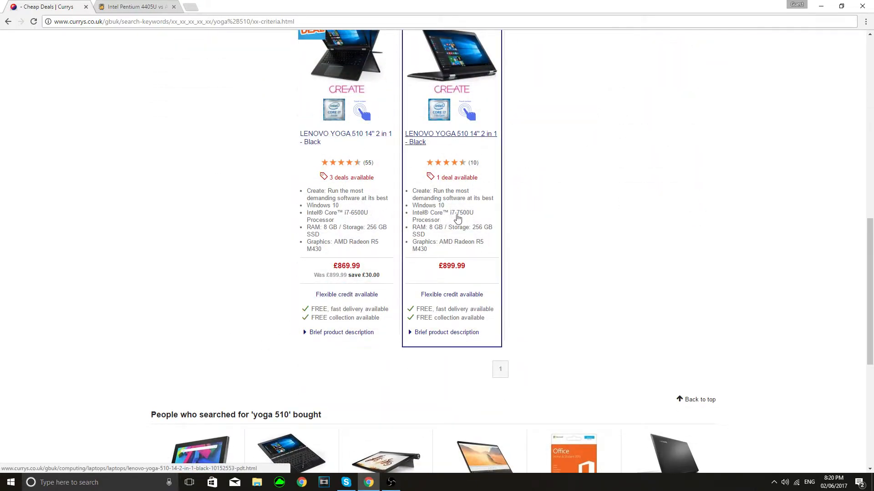
# Step: Switch to the CPUBoss Pentium 4405U vs A9-9410 tab and scroll to Features
pyautogui.click(134, 6)
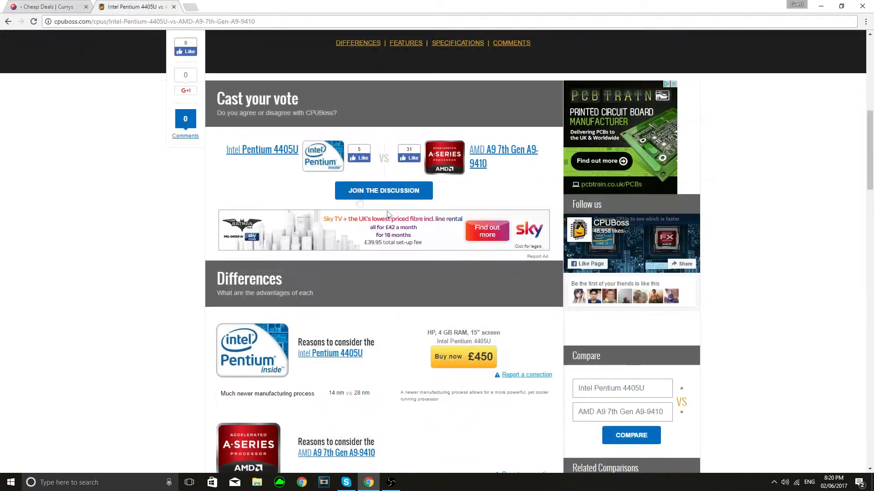
pyautogui.scroll(-3)
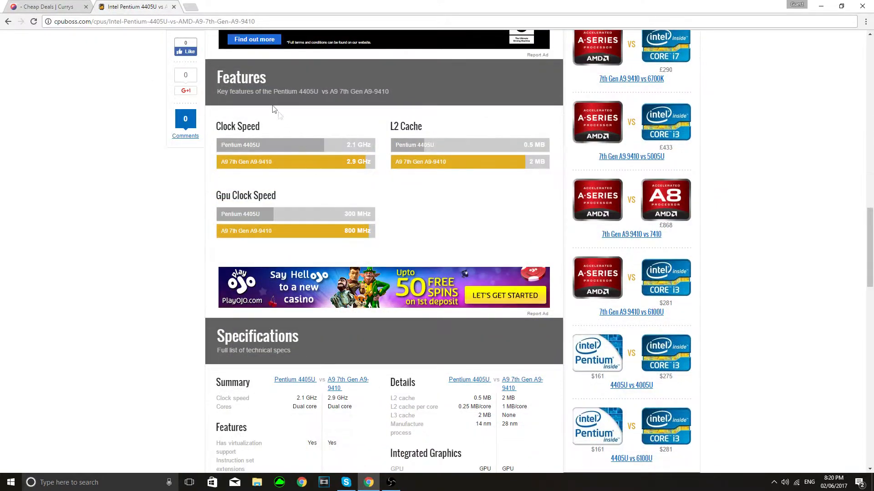
pyautogui.moveTo(226, 146)
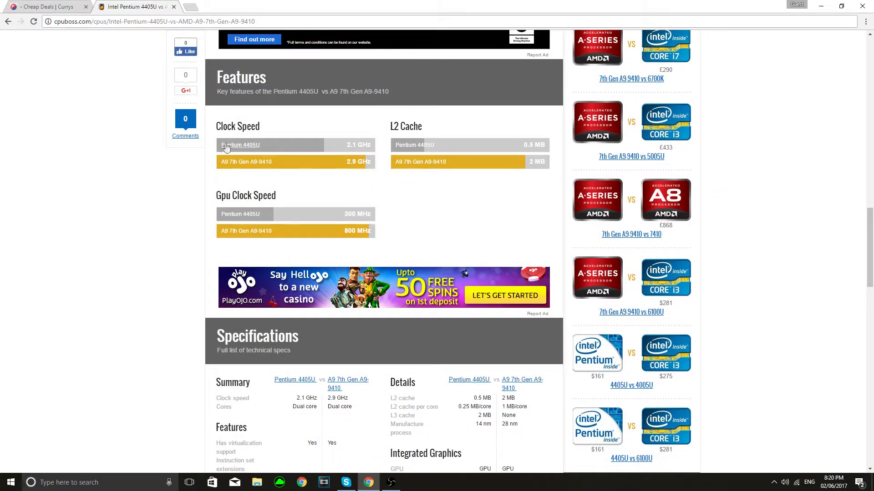
pyautogui.moveTo(506, 264)
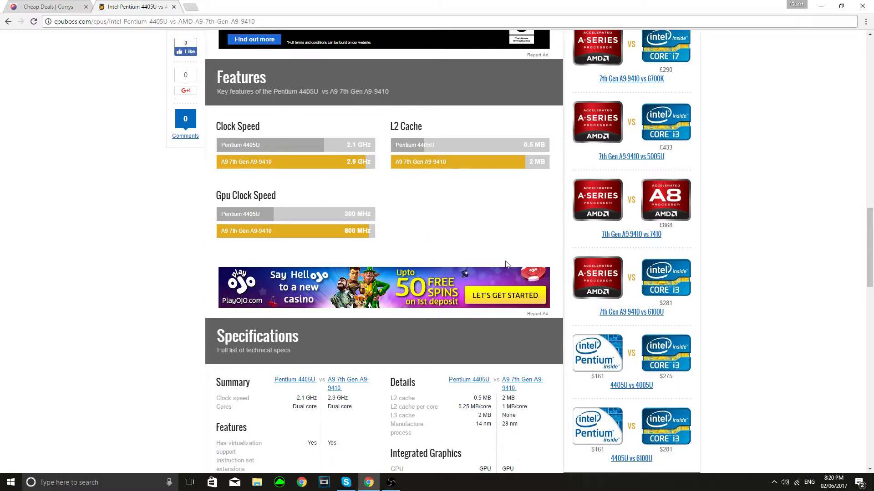
pyautogui.moveTo(341, 238)
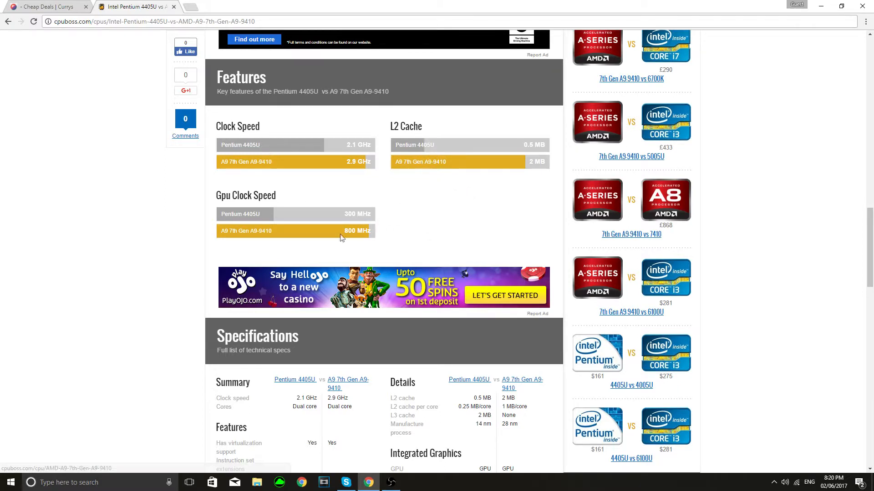
pyautogui.moveTo(305, 242)
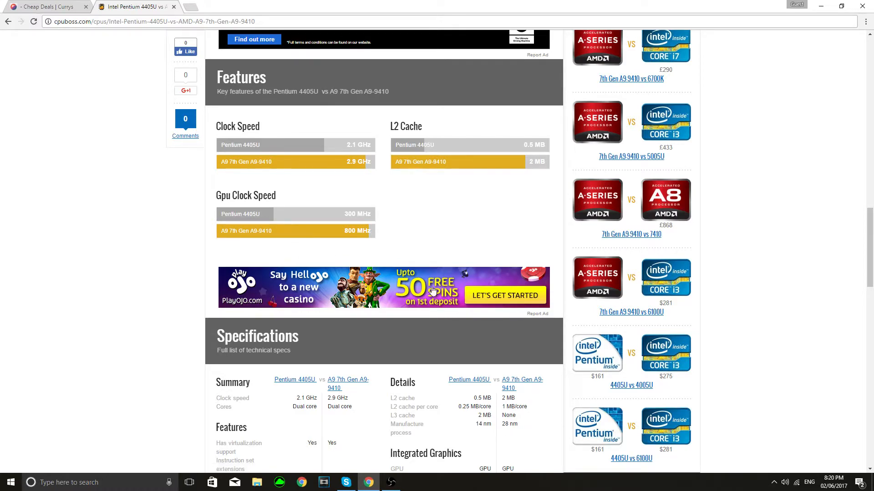
pyautogui.scroll(-3)
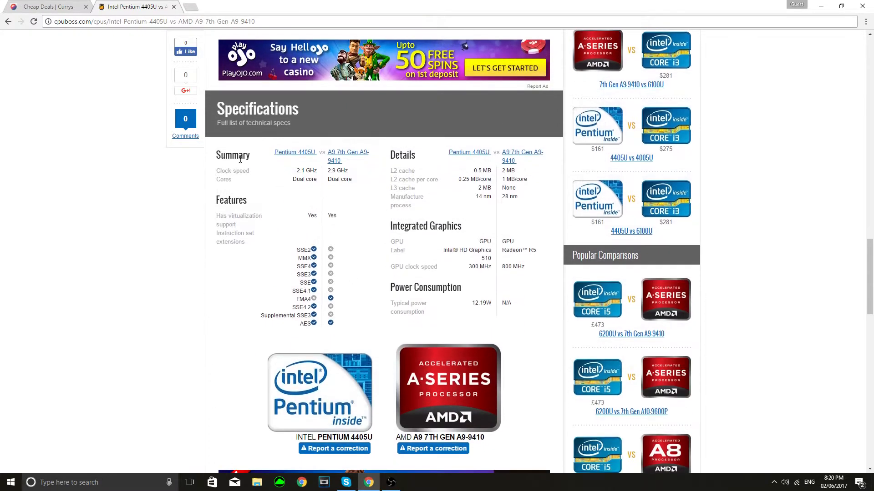
# Step: Scroll to the CPUBoss Specifications table covering summary, features, graphics and power
pyautogui.scroll(-3)
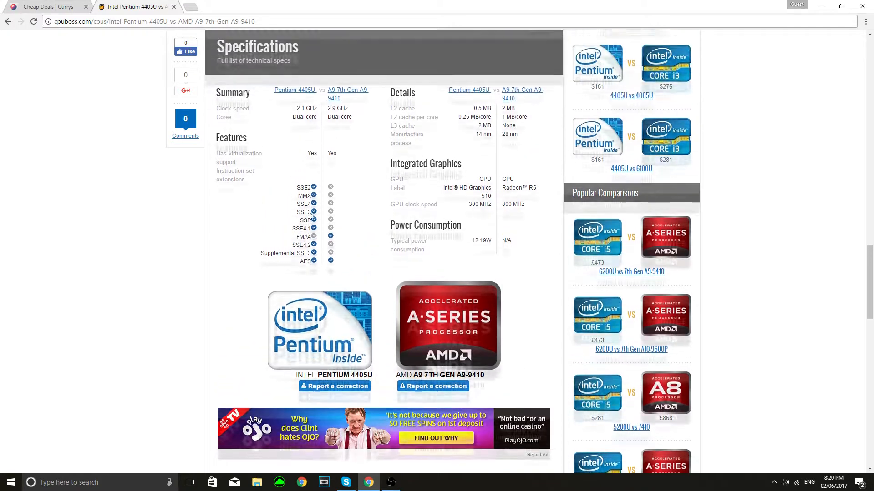
pyautogui.scroll(-3)
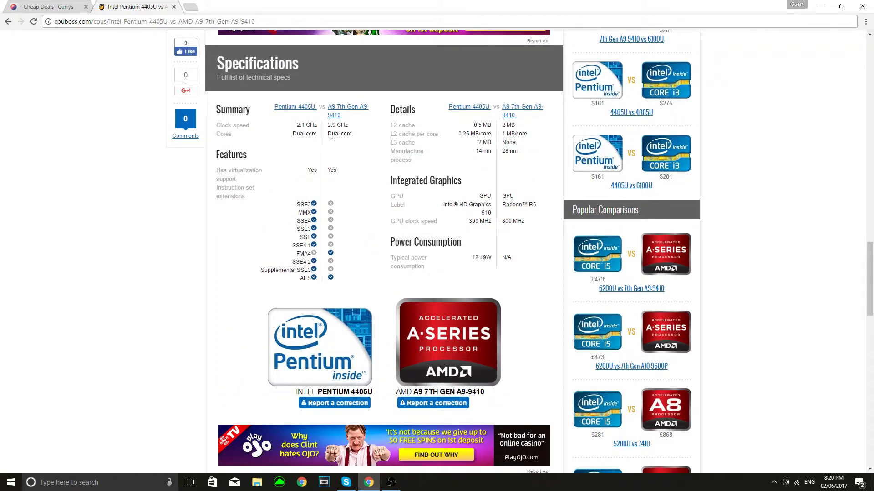
pyautogui.moveTo(281, 179)
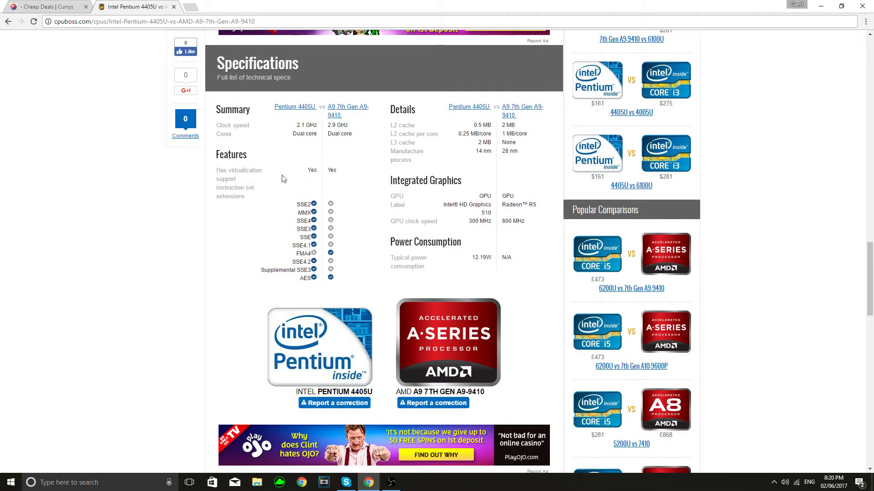
pyautogui.moveTo(315, 170)
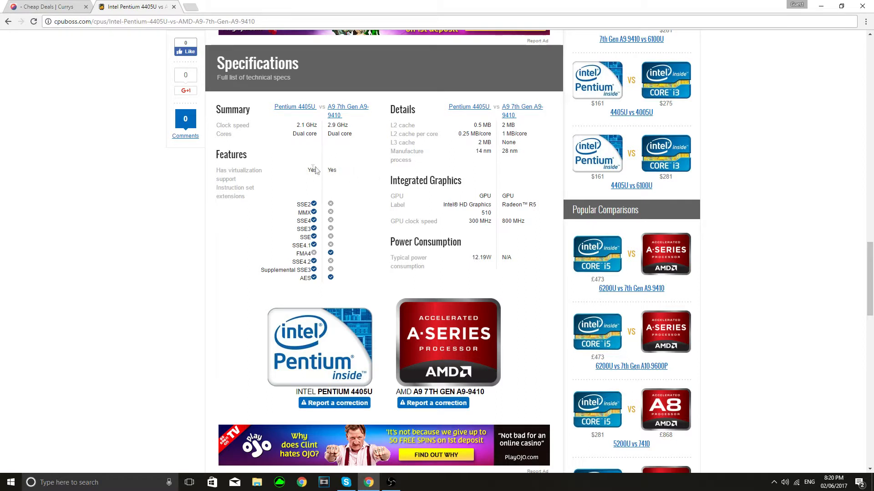
pyautogui.moveTo(317, 216)
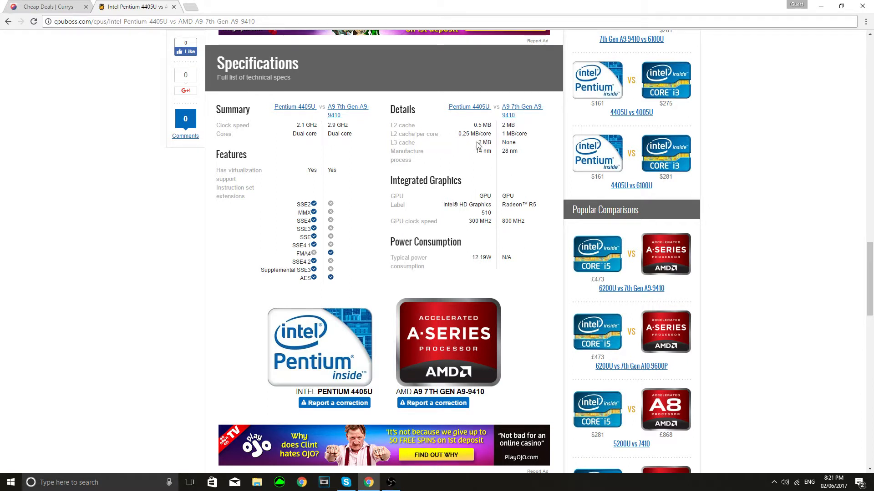
pyautogui.moveTo(498, 172)
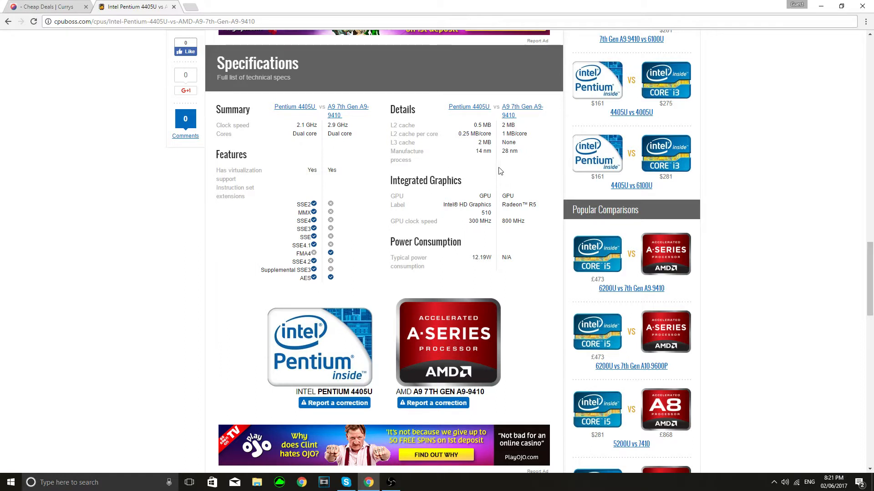
pyautogui.moveTo(498, 156)
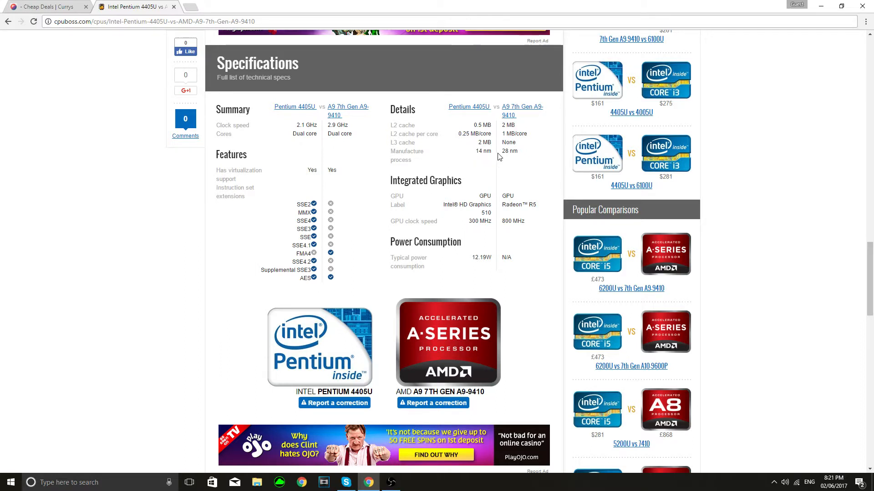
pyautogui.doubleClick(504, 151)
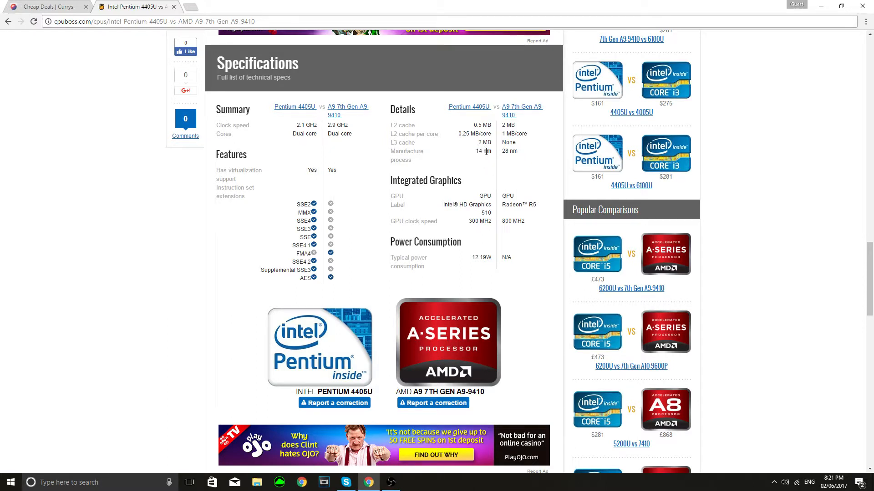
pyautogui.moveTo(499, 106)
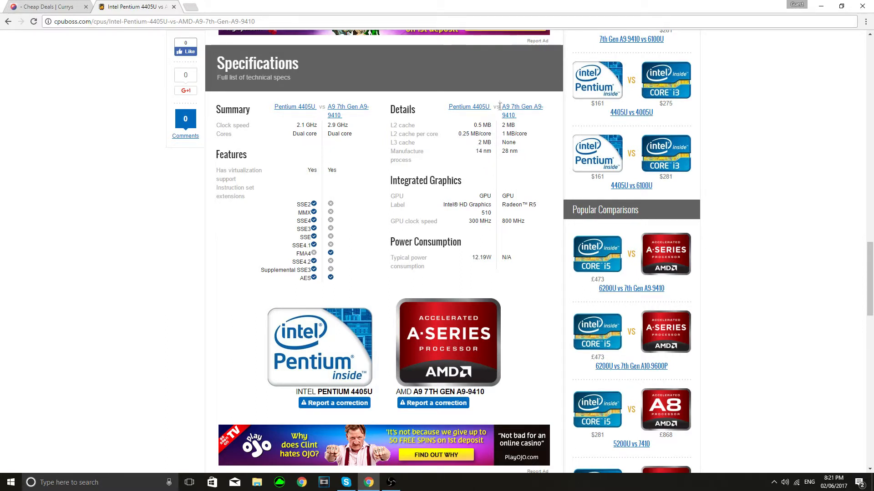
pyautogui.moveTo(518, 236)
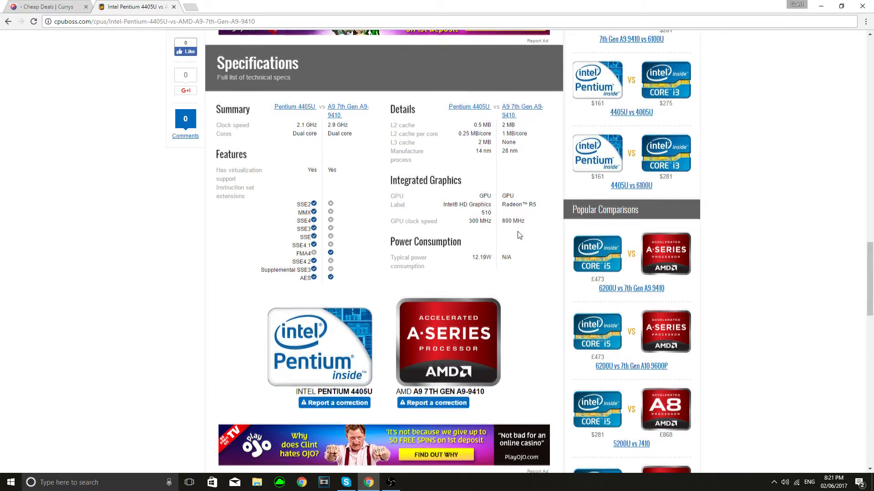
# Step: Review graphics and power specs, select Intel HD Graphics, then reach Differences
pyautogui.scroll(-3)
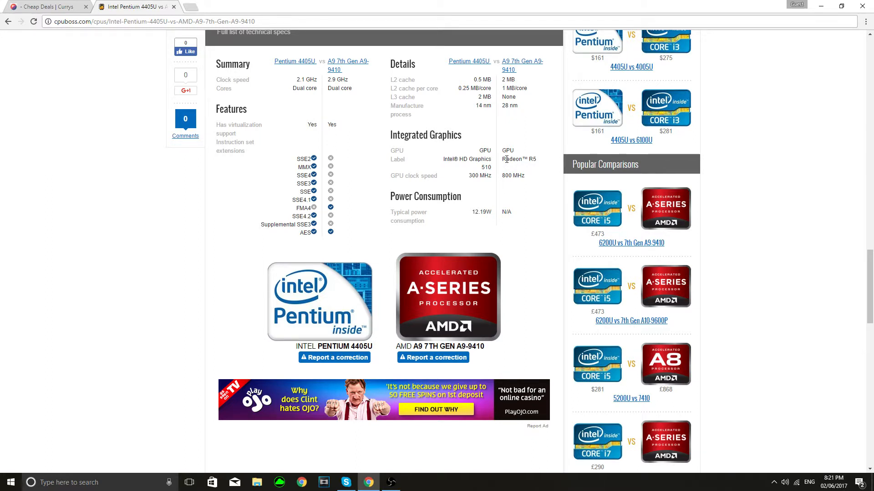
pyautogui.moveTo(664, 232)
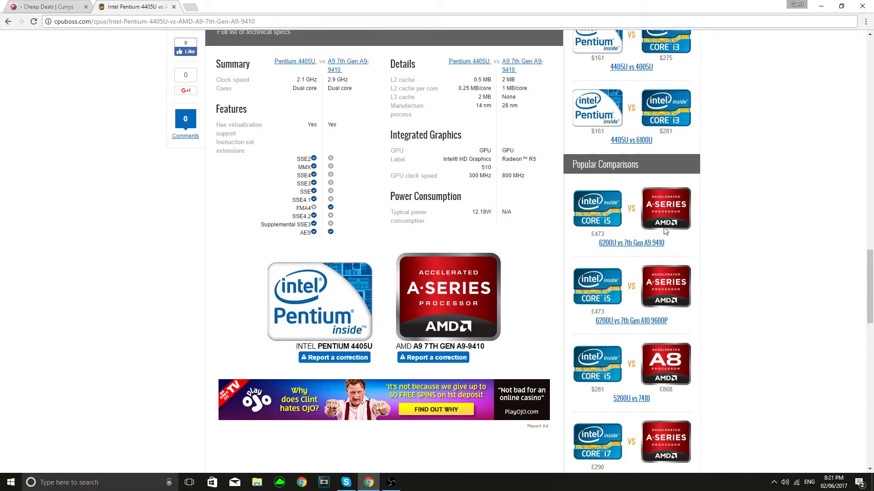
pyautogui.moveTo(440, 233)
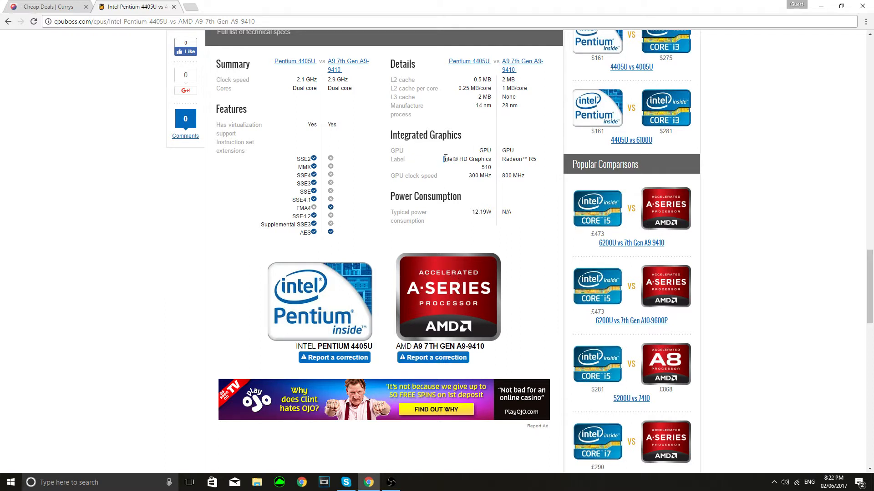
pyautogui.doubleClick(461, 159)
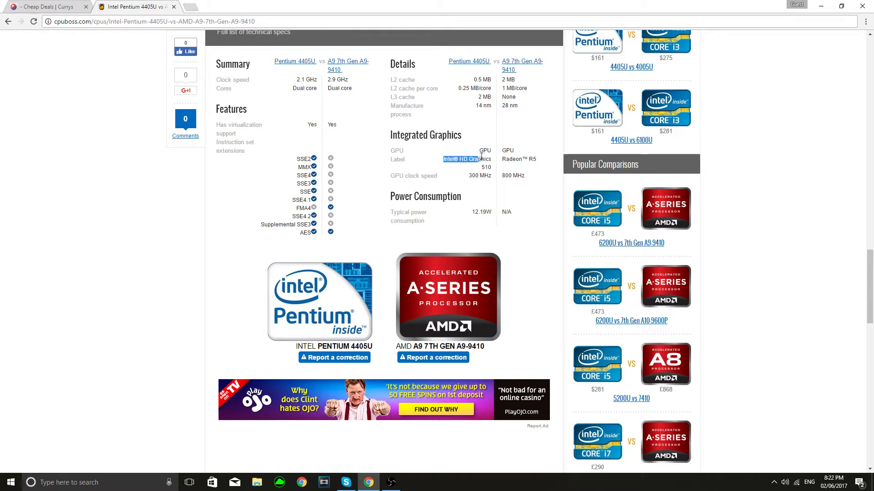
pyautogui.moveTo(515, 177)
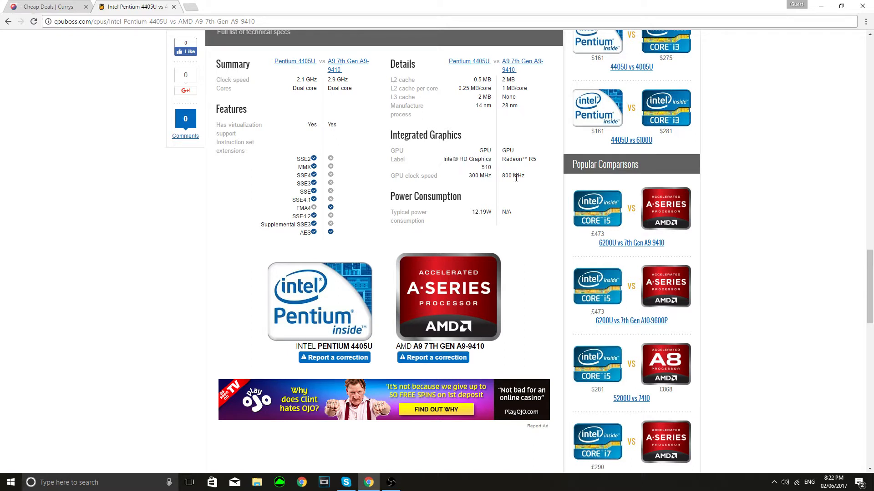
pyautogui.moveTo(655, 234)
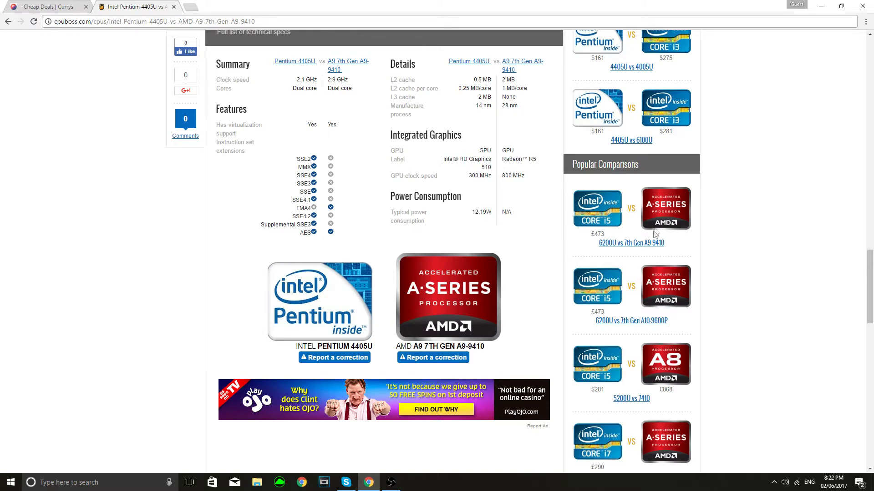
pyautogui.moveTo(690, 207)
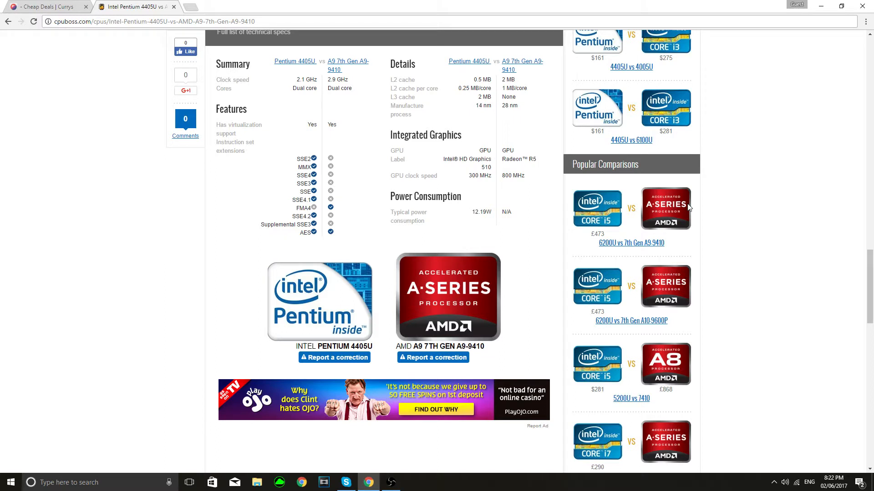
pyautogui.moveTo(524, 231)
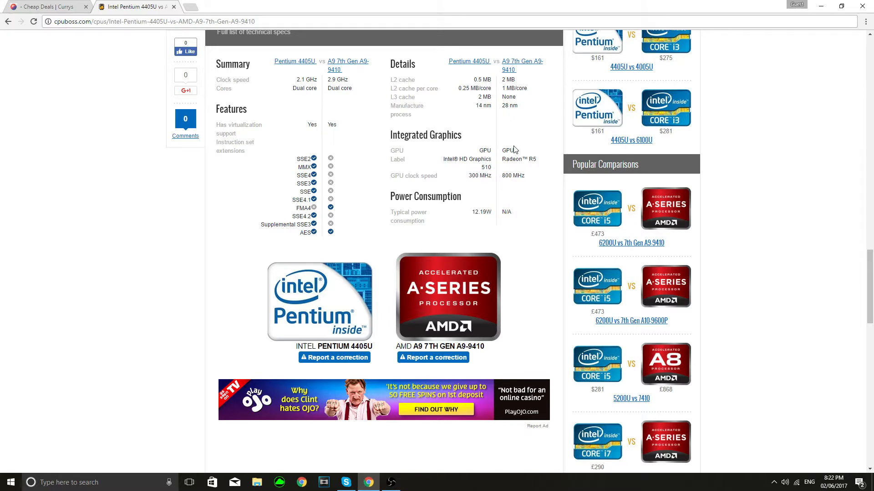
pyautogui.moveTo(546, 176)
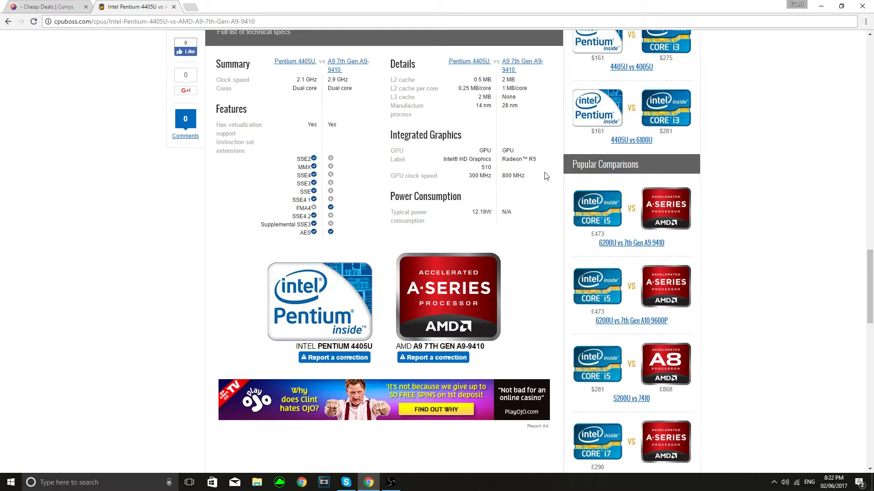
pyautogui.scroll(-3)
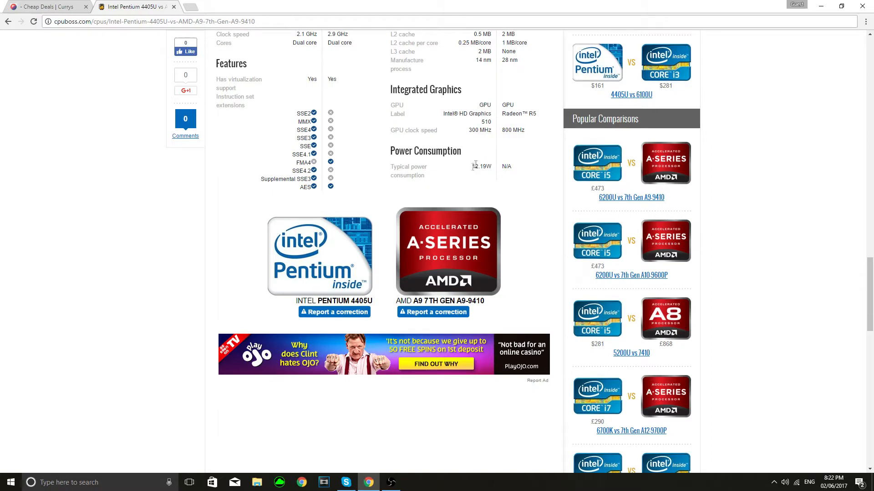
pyautogui.moveTo(523, 191)
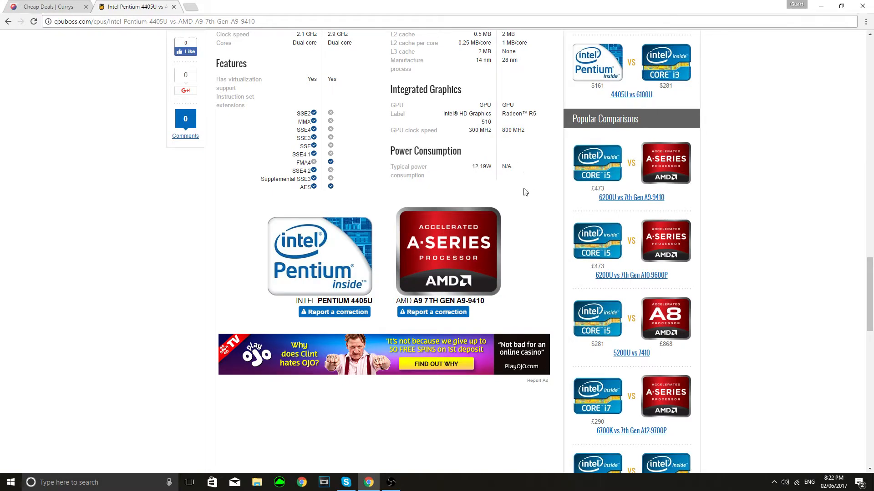
pyautogui.scroll(3)
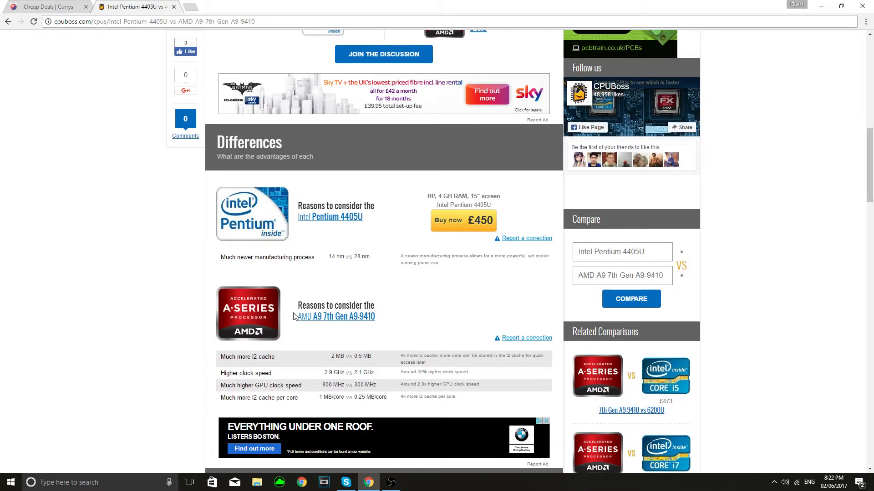
# Step: View the £449.99 AMD A9 Yoga 510 on Currys, then browse remaining results
pyautogui.click(47, 6)
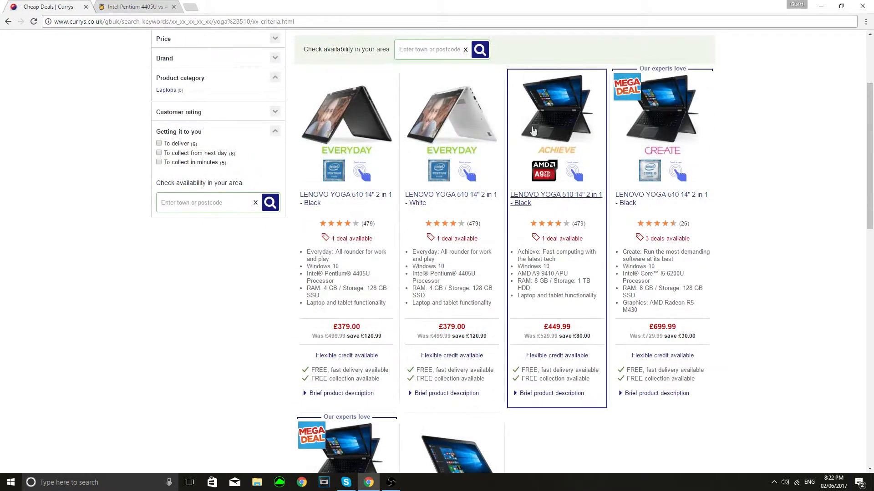
pyautogui.moveTo(519, 483)
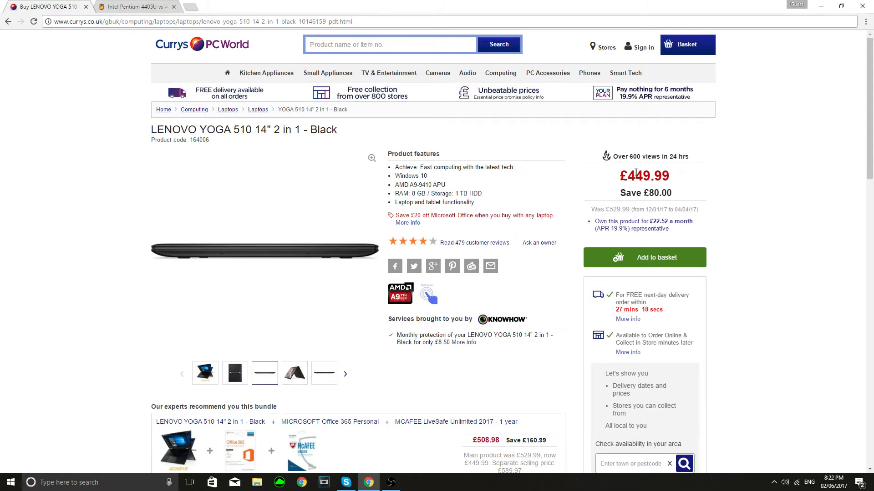
pyautogui.doubleClick(644, 176)
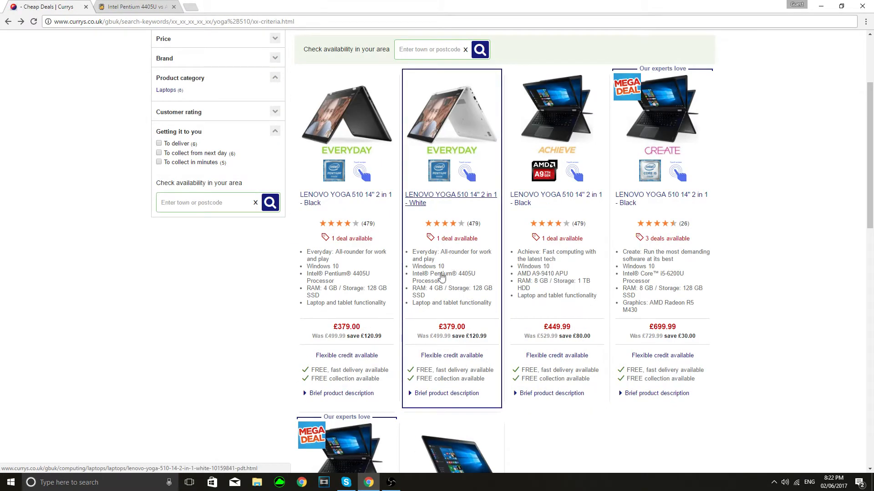
pyautogui.moveTo(466, 319)
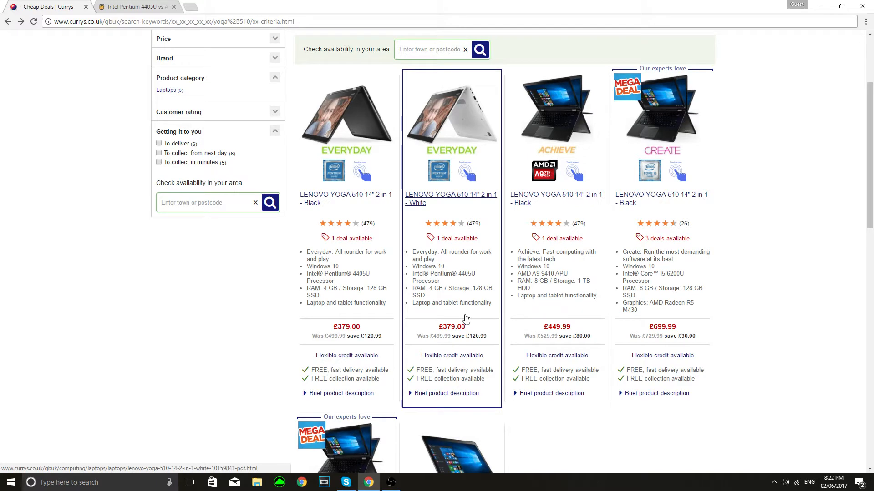
pyautogui.scroll(-3)
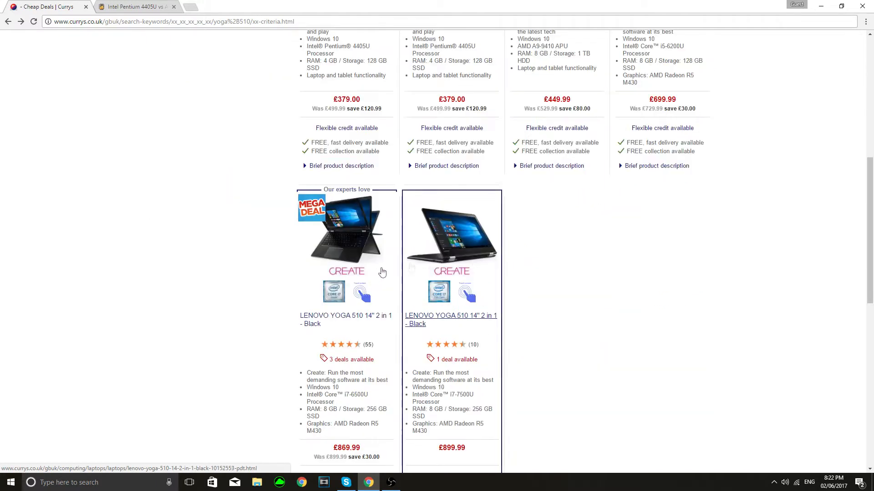
# Step: Watch the floating-island benchmark scene running at about 12–13 FPS
pyautogui.scroll(3)
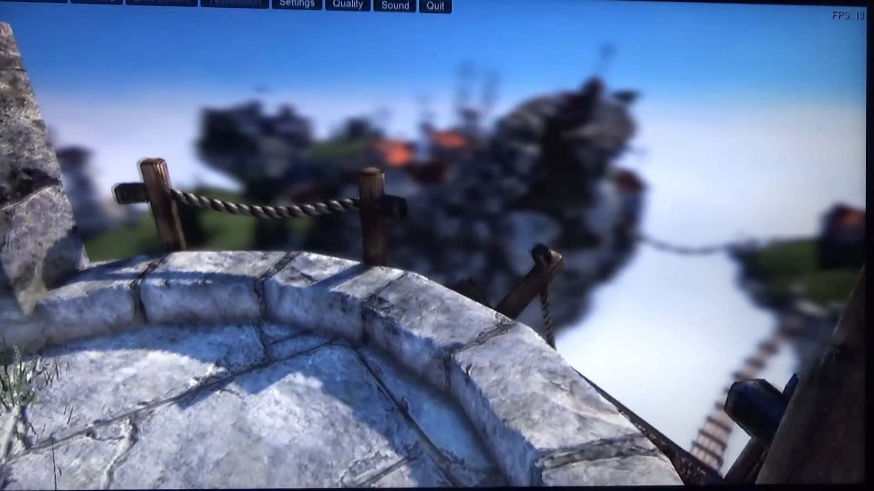
pyautogui.moveTo(434, 245)
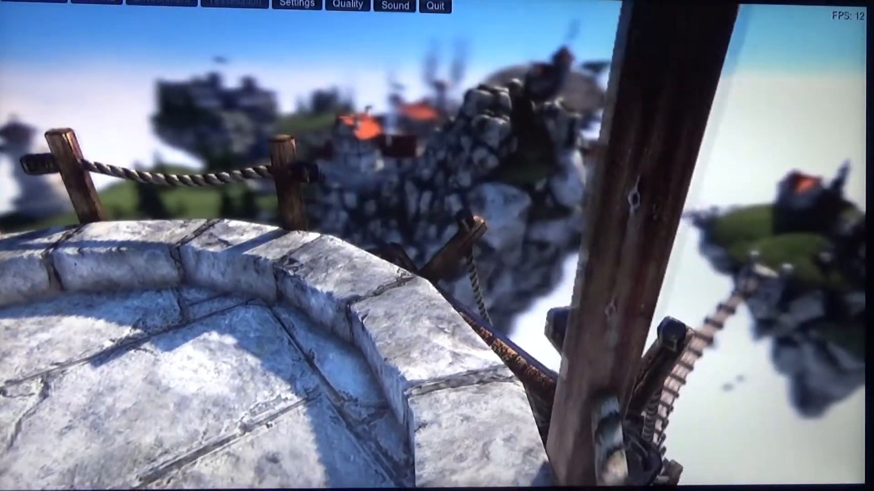